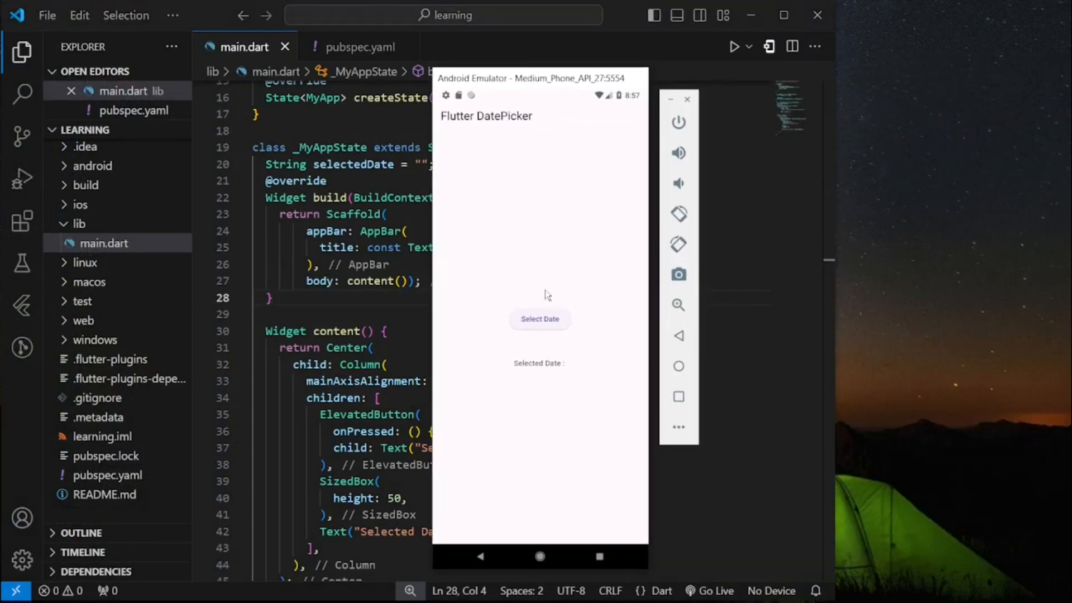
{"action": "mouse_move", "coordinate": [560, 348]}
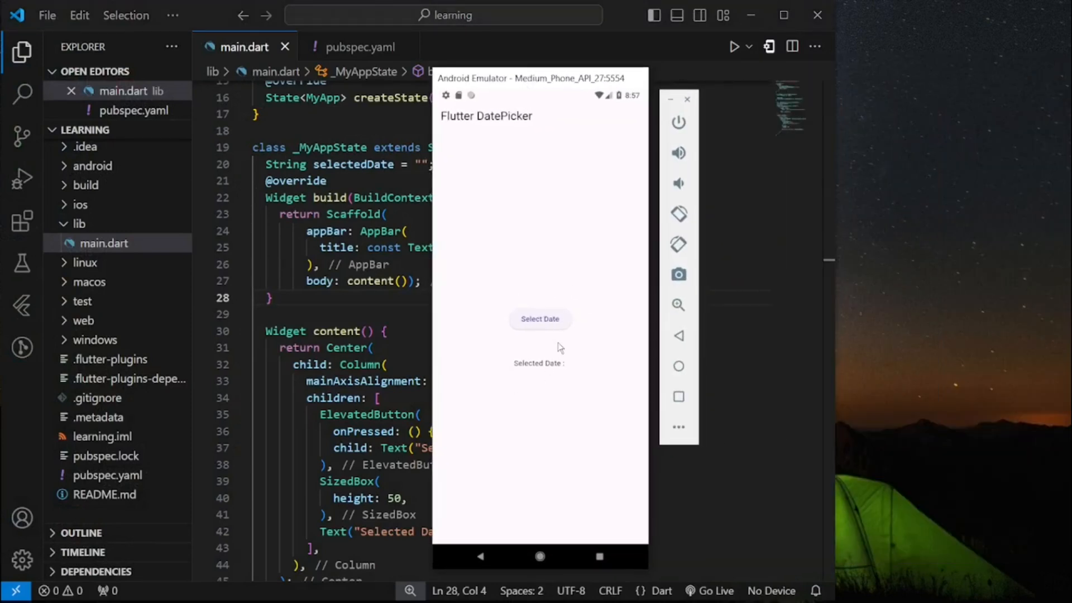
Step: Try the app's date picker, picking April 8 then April 2, and close it
{"action": "left_click", "coordinate": [540, 319]}
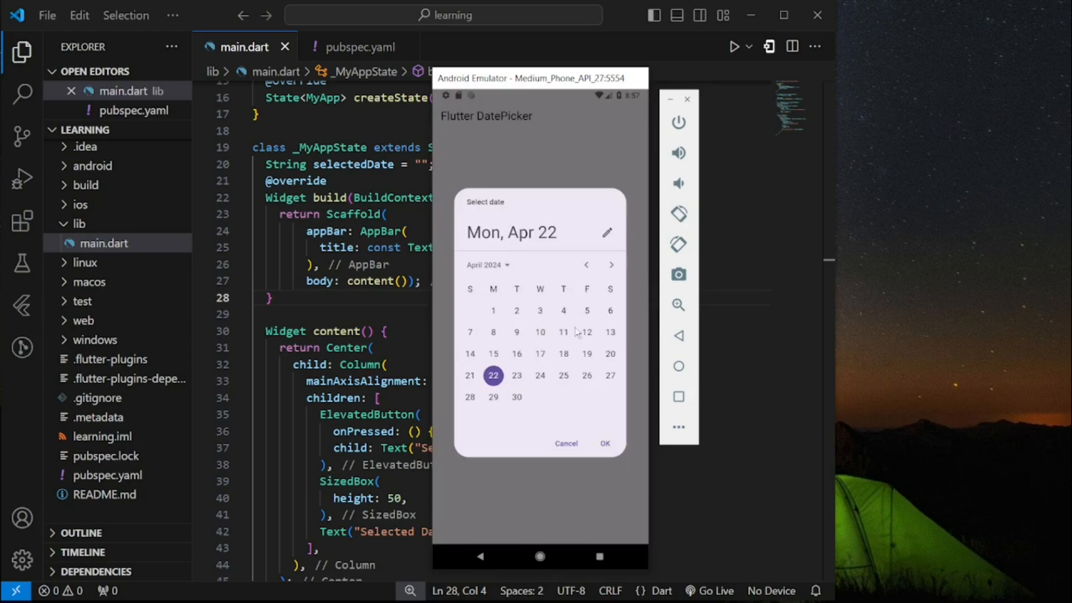
{"action": "left_click", "coordinate": [493, 332]}
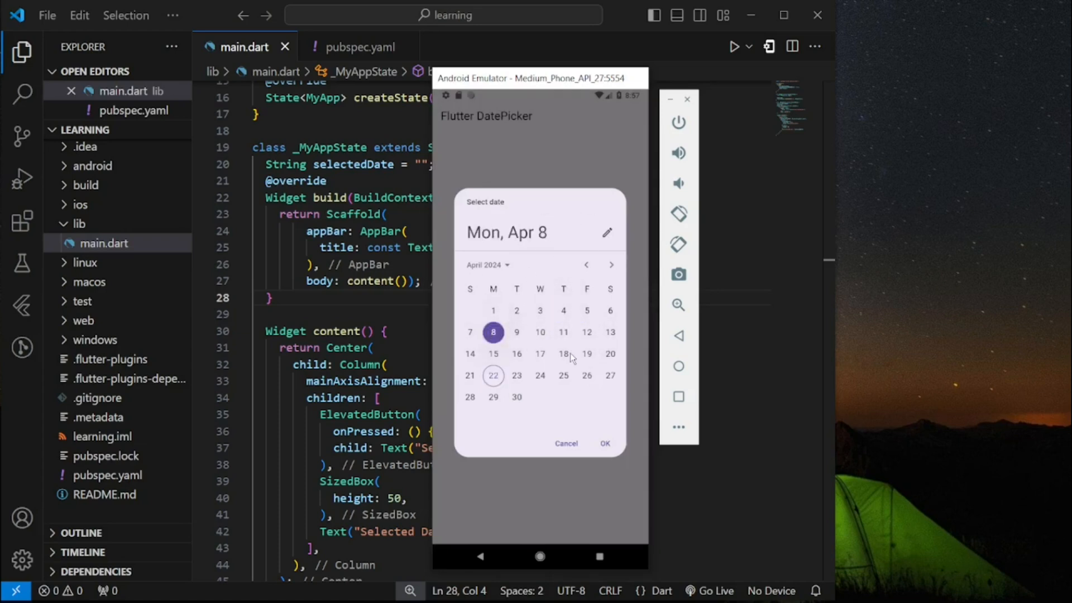
{"action": "left_click", "coordinate": [516, 310]}
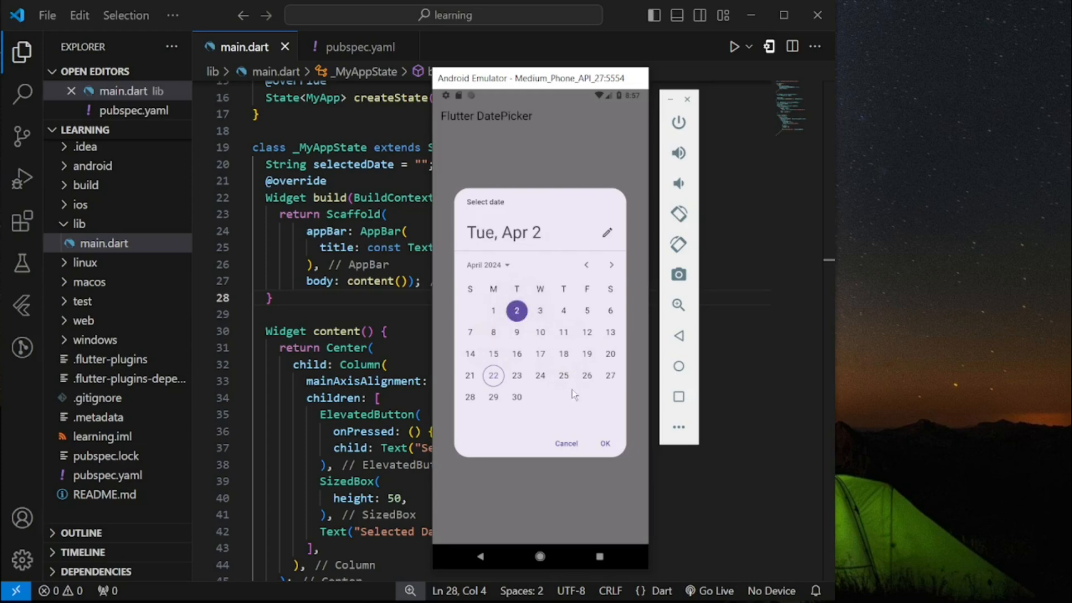
{"action": "left_click", "coordinate": [604, 443]}
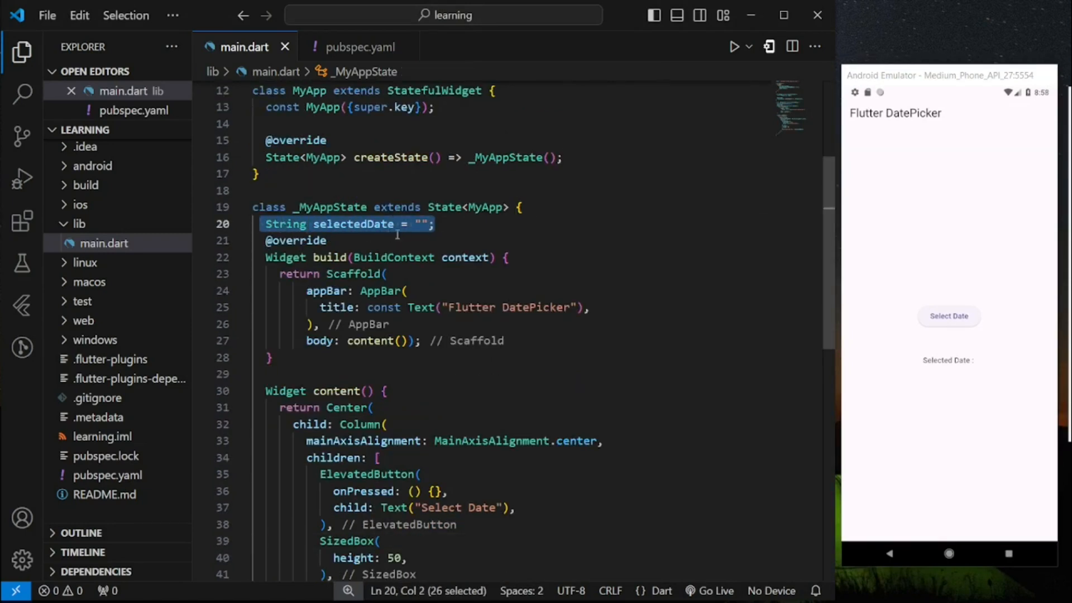
{"action": "scroll", "scroll_direction": "down", "scroll_amount": 3}
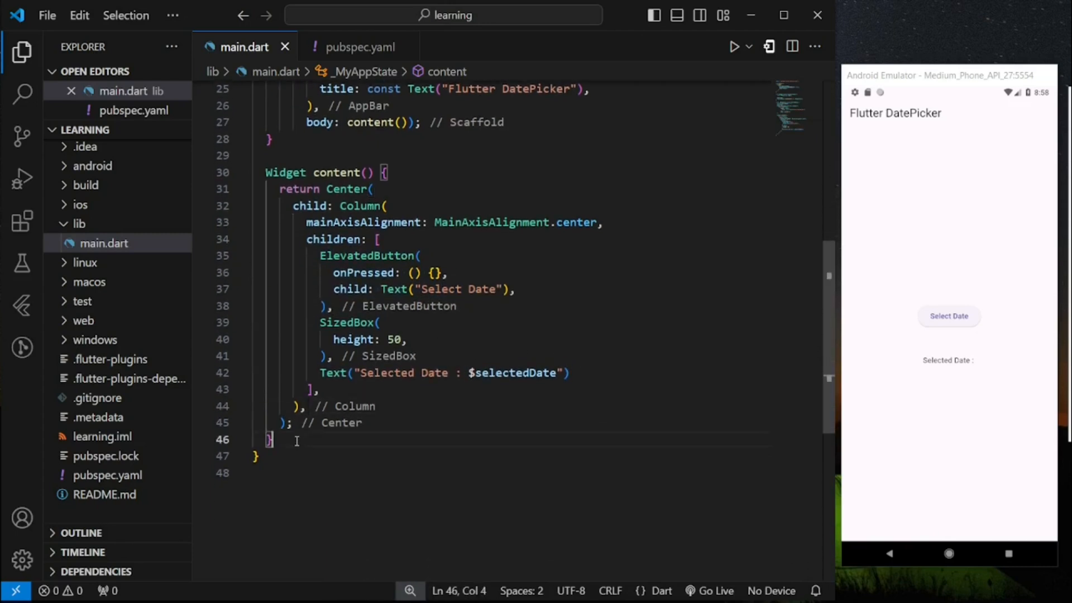
Step: Add the comment '//create show datepicker function' in main.dart
{"action": "type", "text": "/"}
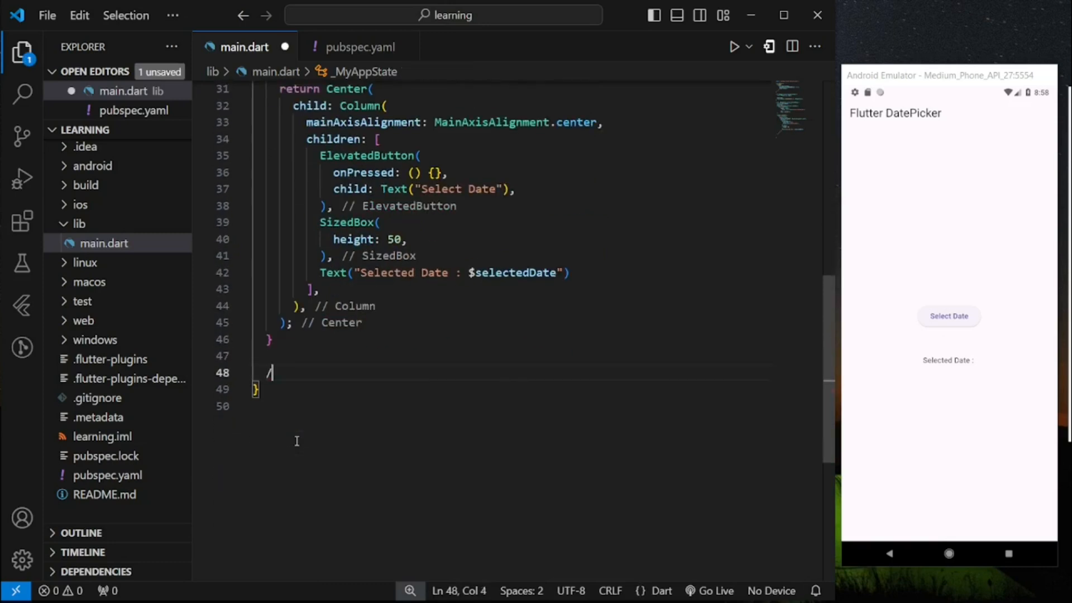
{"action": "type", "text": "/create show"}
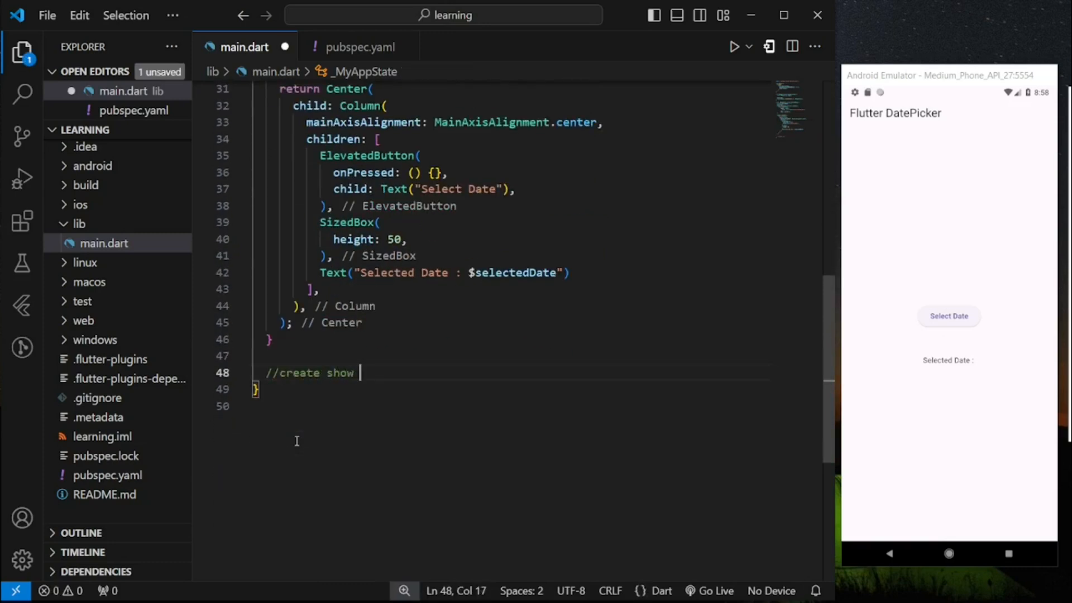
{"action": "type", "text": "datepicker func"}
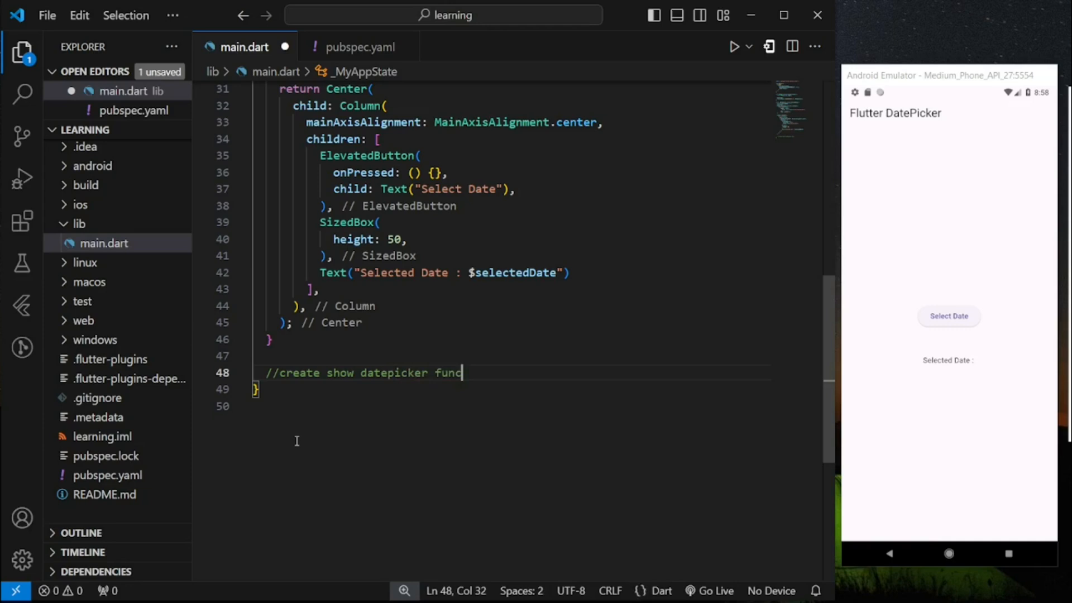
{"action": "type", "text": "tion"}
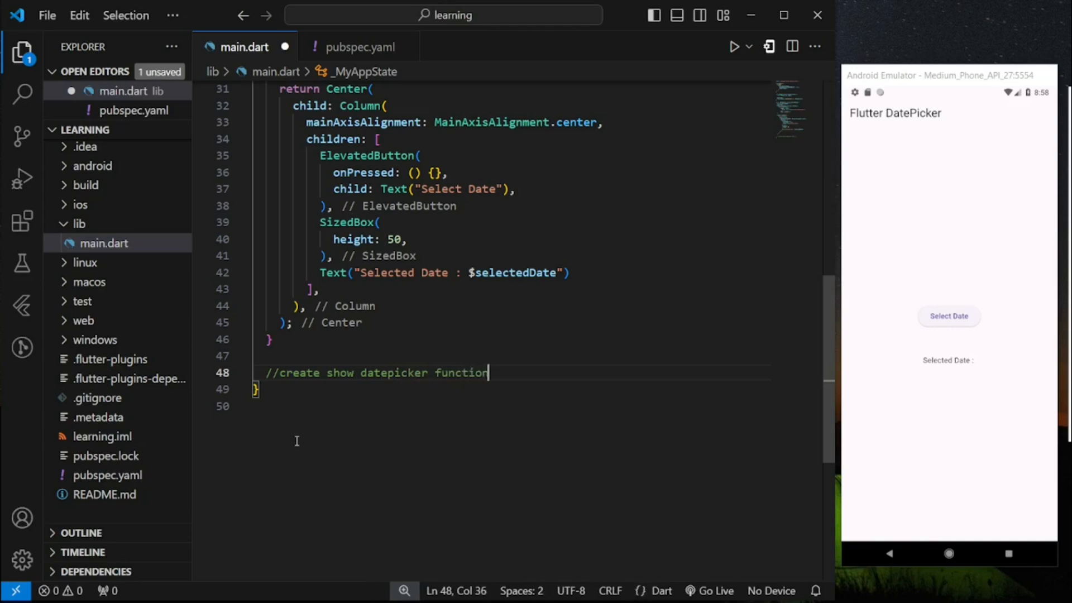
{"action": "key", "text": "enter"}
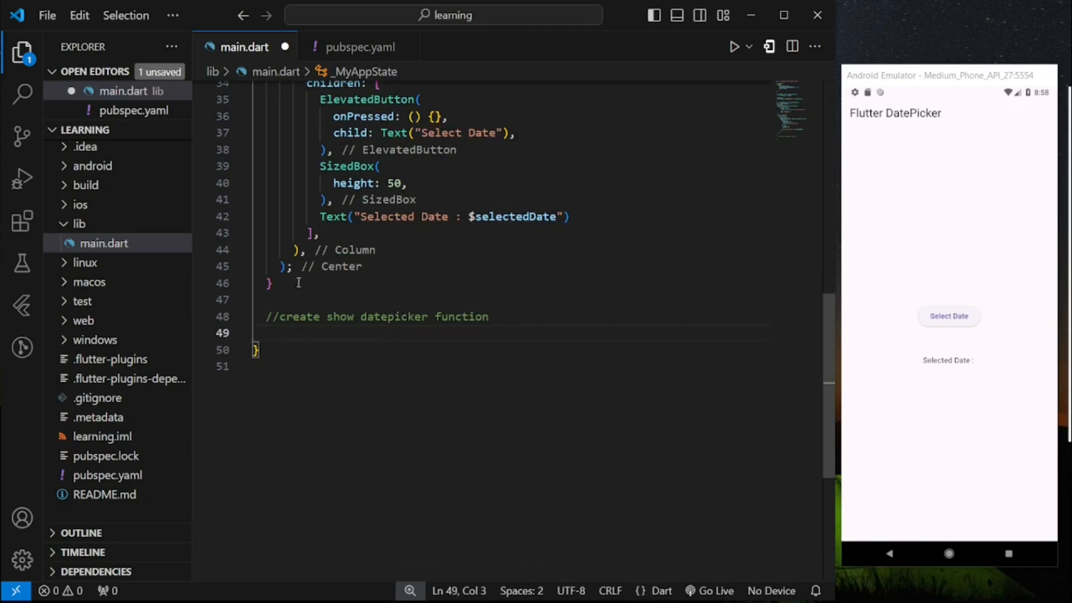
Step: Declare Future<void> selectDate() async and begin 'DateTime? _selected = await' inside it
{"action": "type", "text": "Future<>"}
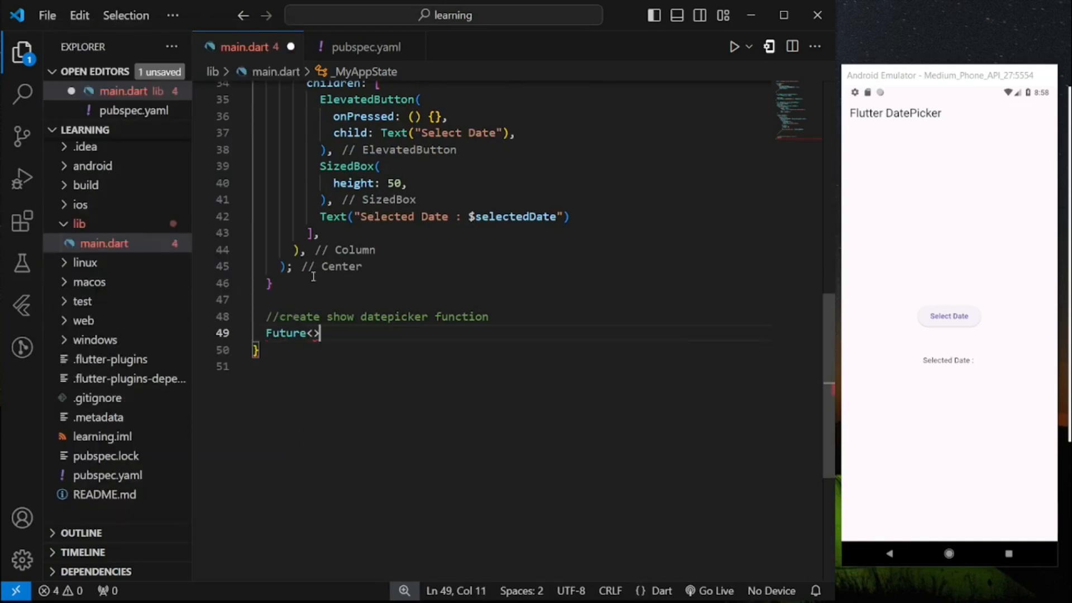
{"action": "type", "text": "void"}
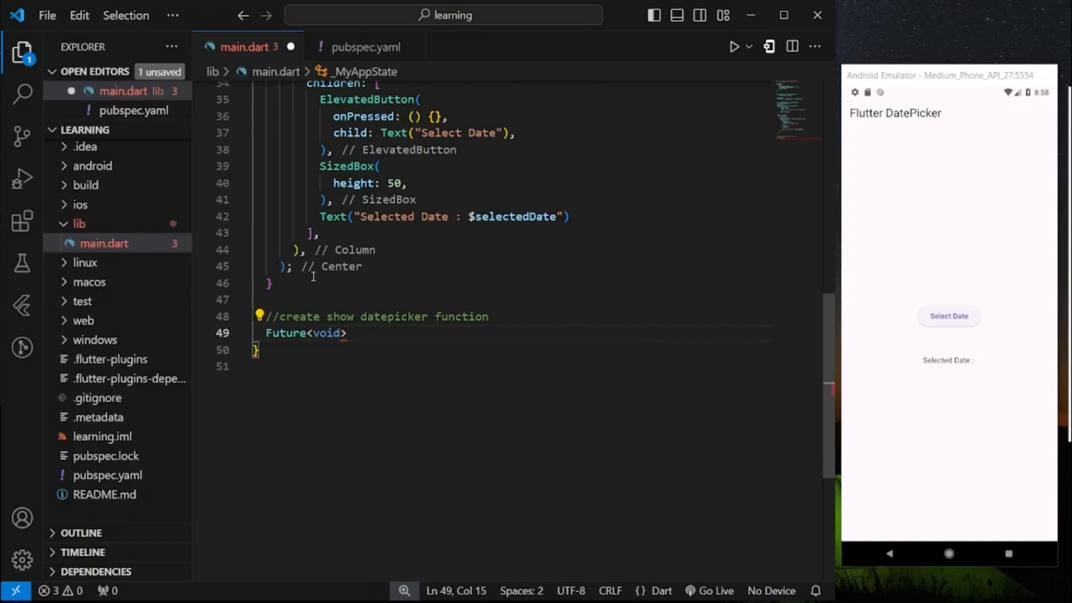
{"action": "type", "text": "select"}
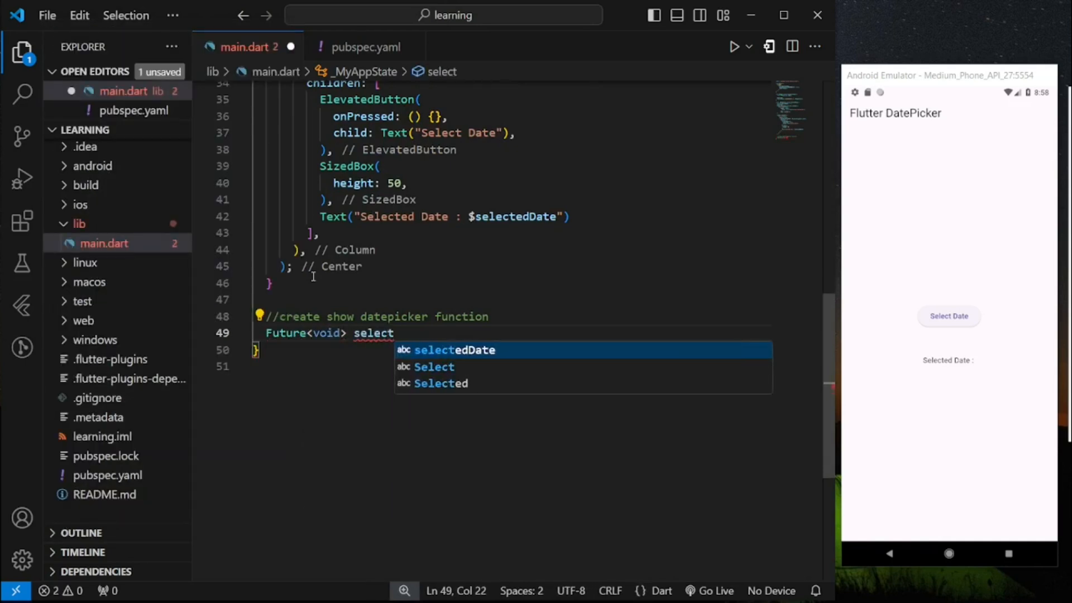
{"action": "type", "text": "Date()async{"}
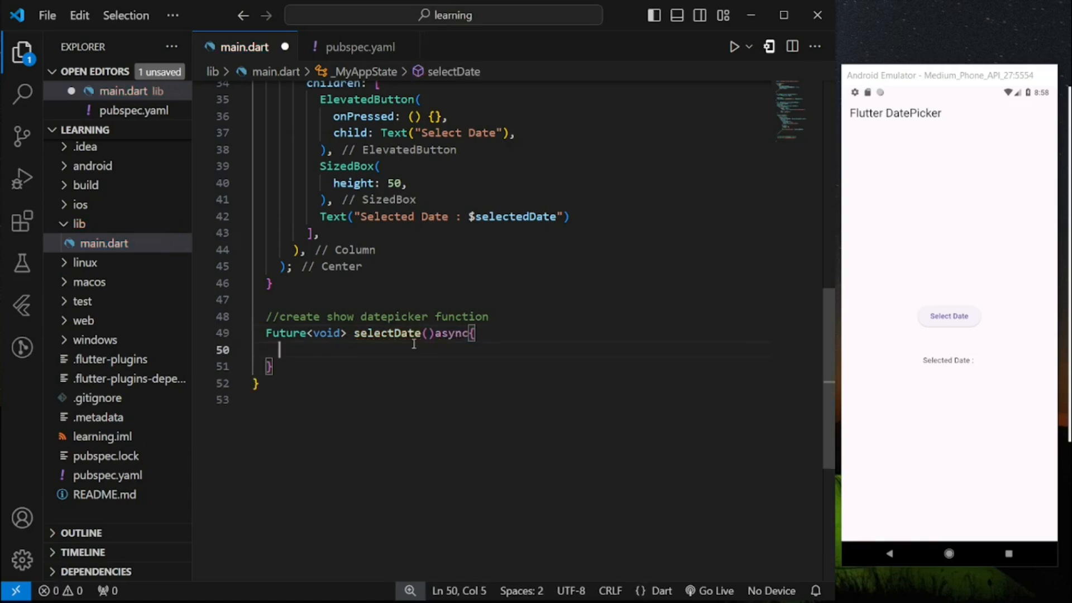
{"action": "scroll", "scroll_direction": "down", "scroll_amount": 3}
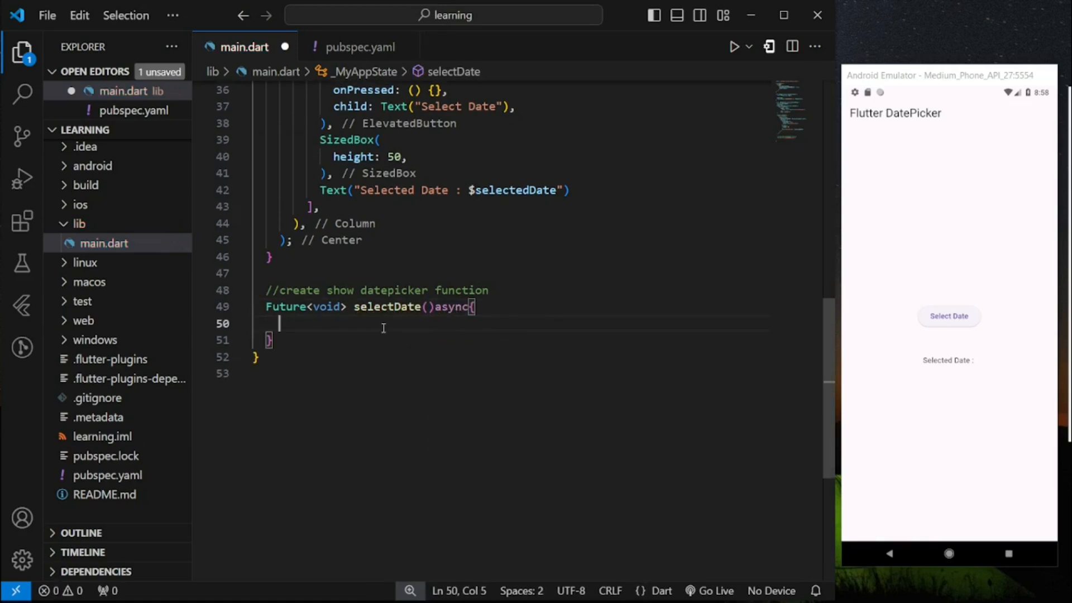
{"action": "type", "text": "DateTime? _"}
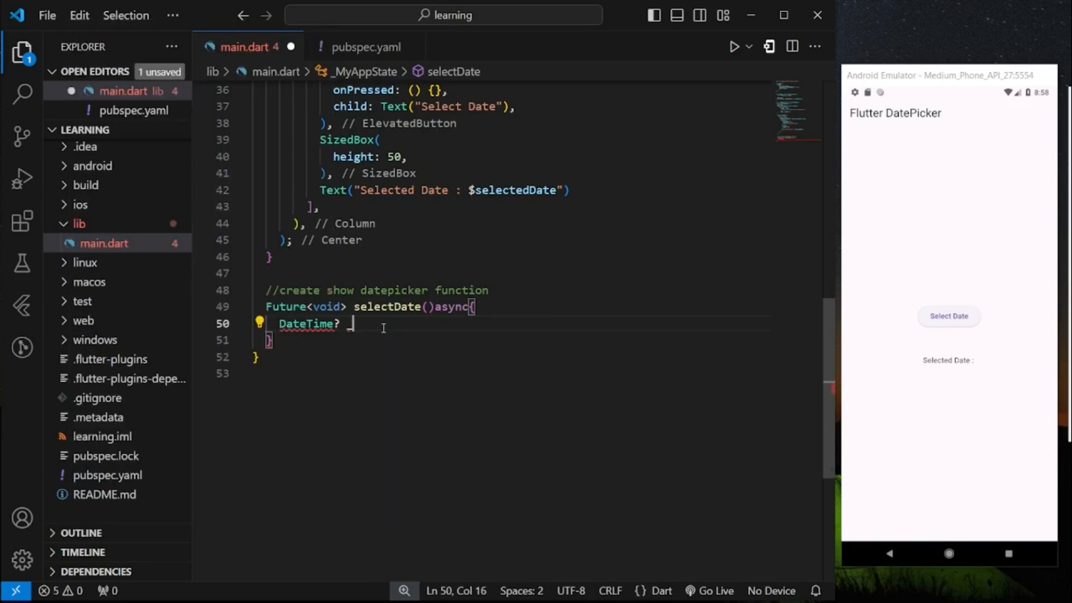
{"action": "type", "text": "selected"}
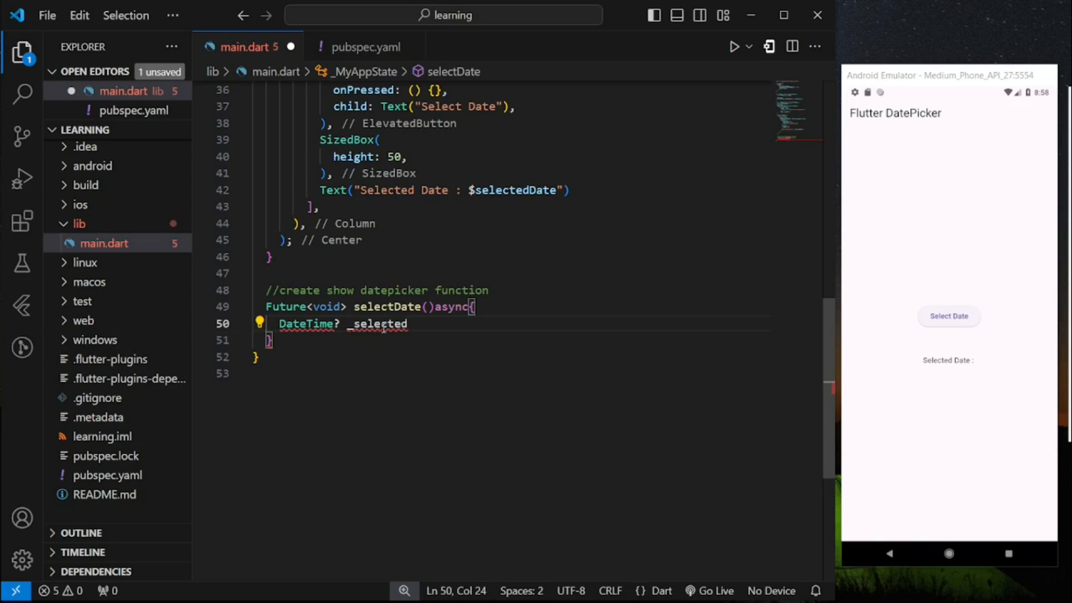
{"action": "type", "text": "= aw"}
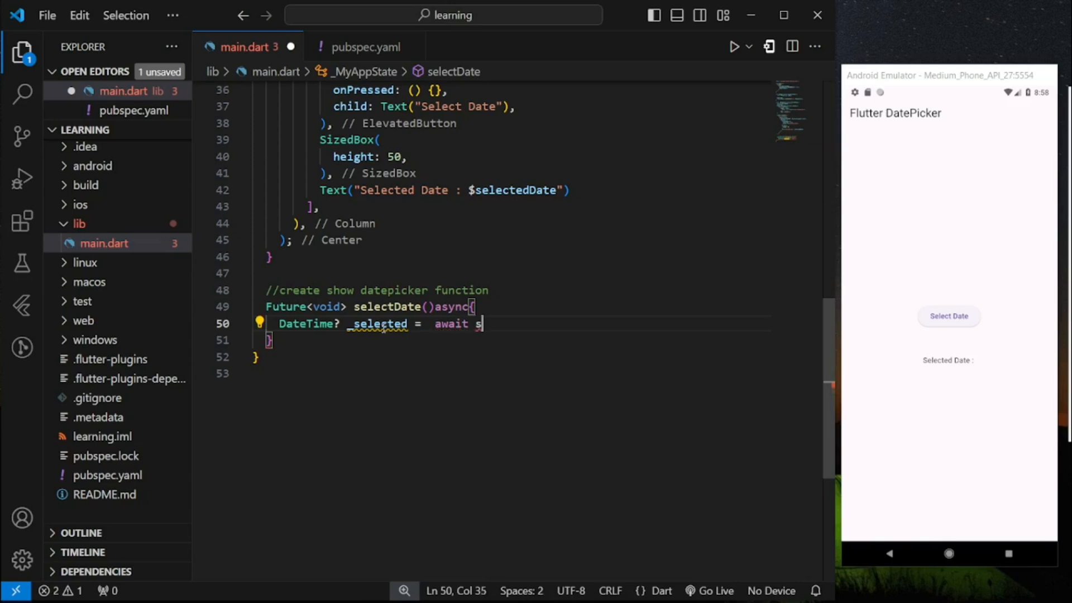
Step: Complete showDatePicker with context, firstDate 2000, lastDate 2050, initialDate today, and format the document
{"action": "type", "text": "howDate"}
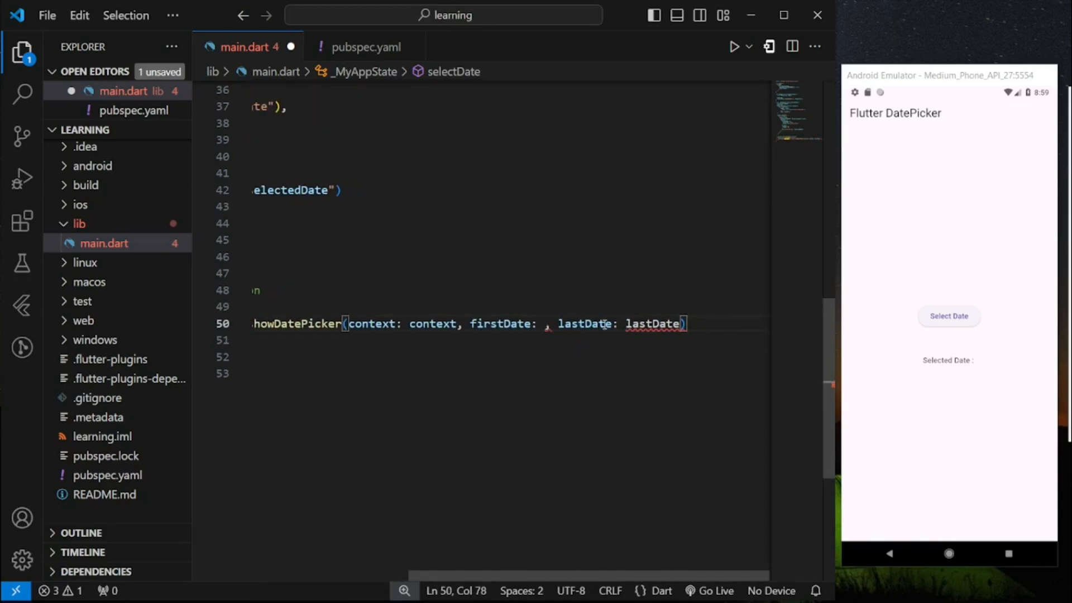
{"action": "type", "text": "DateTime(2000"}
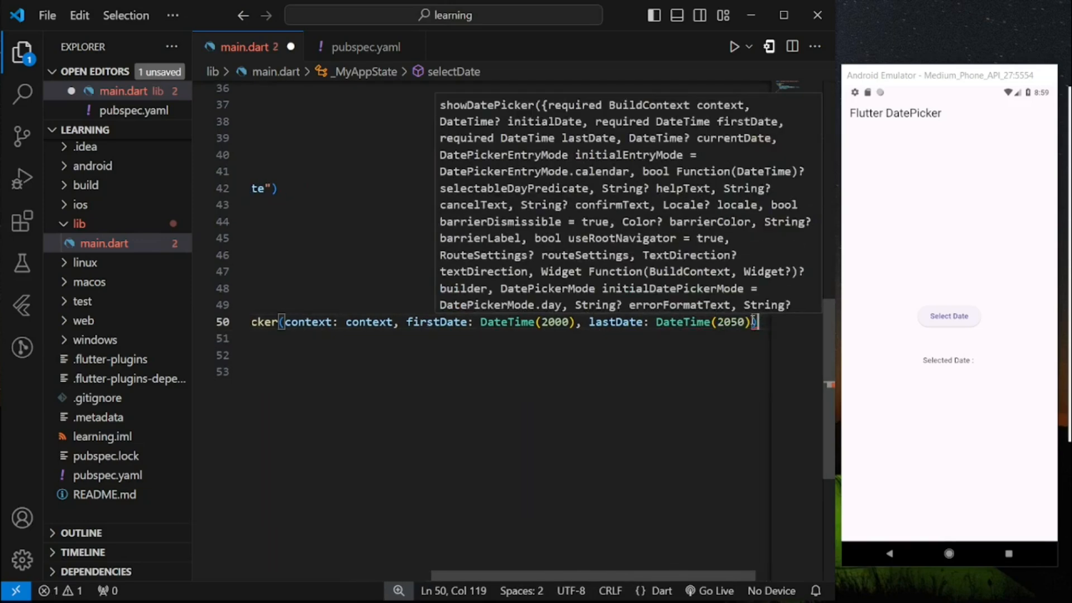
{"action": "type", "text": ","}
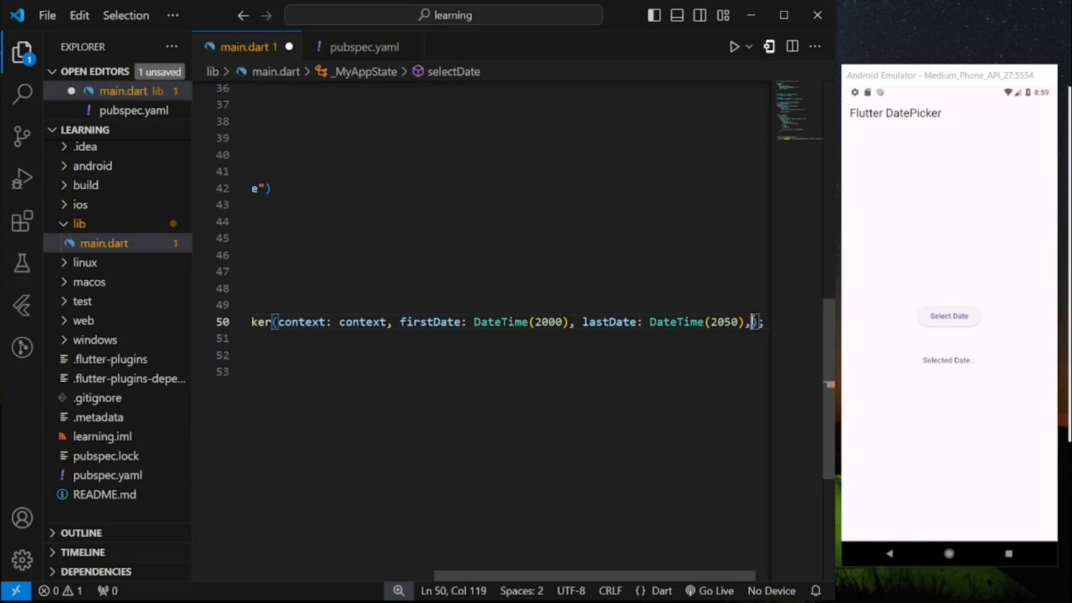
{"action": "right_click", "coordinate": [500, 321]}
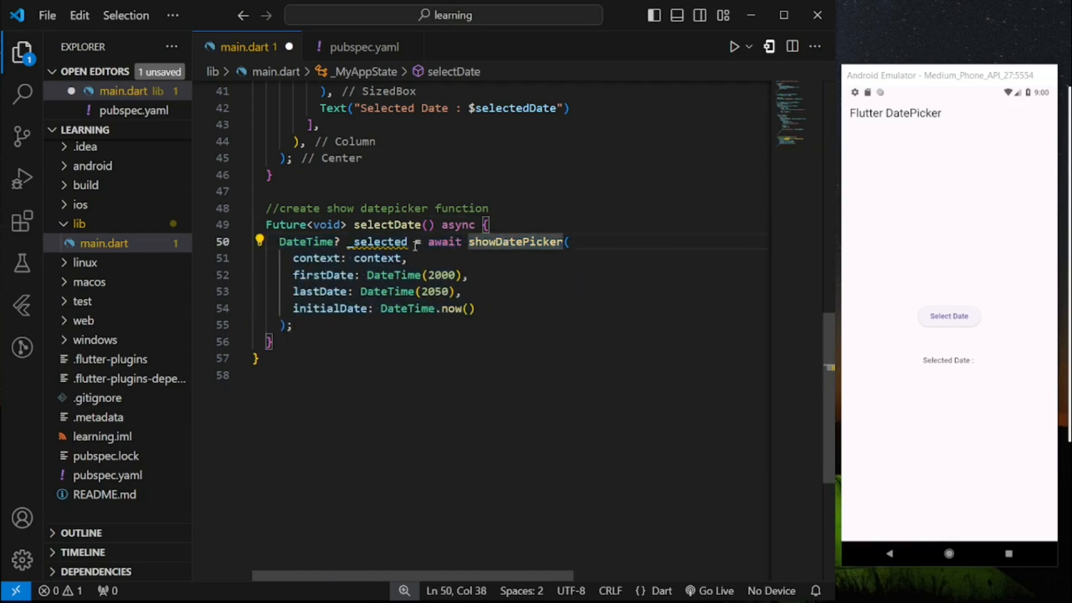
{"action": "double_click", "coordinate": [378, 241]}
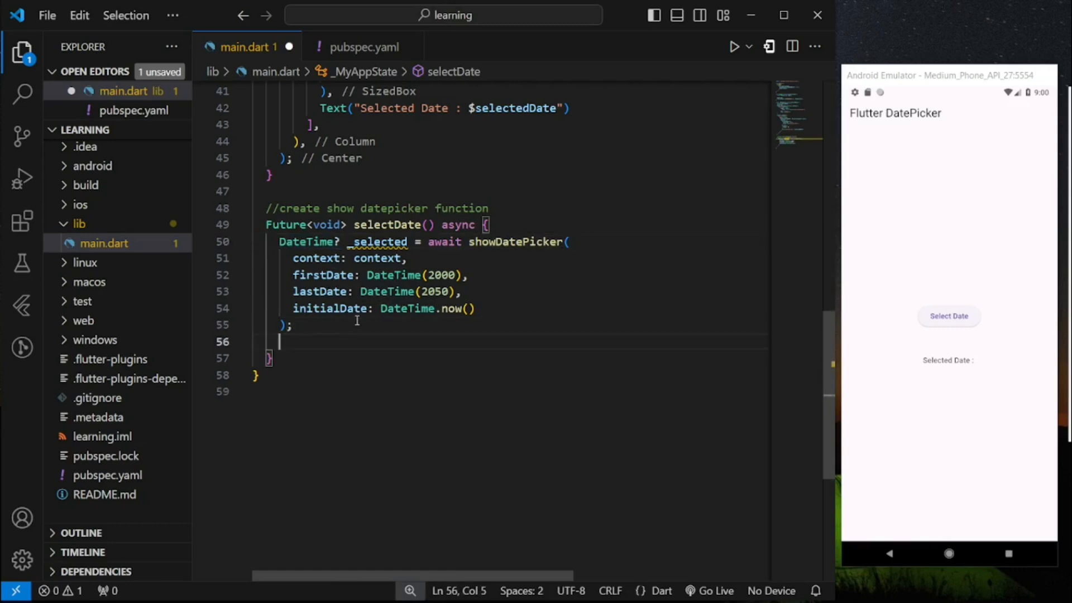
Step: Add 'if (_selected != null) { setState(() { ... }); }' below the showDatePicker call
{"action": "type", "text": "if(("}
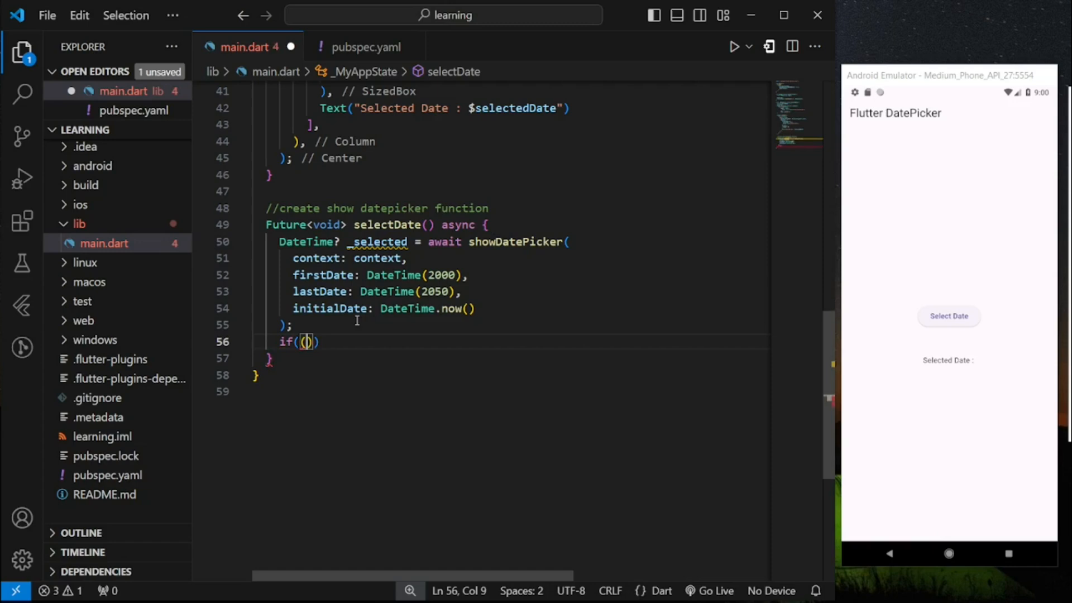
{"action": "type", "text": "_selected!="}
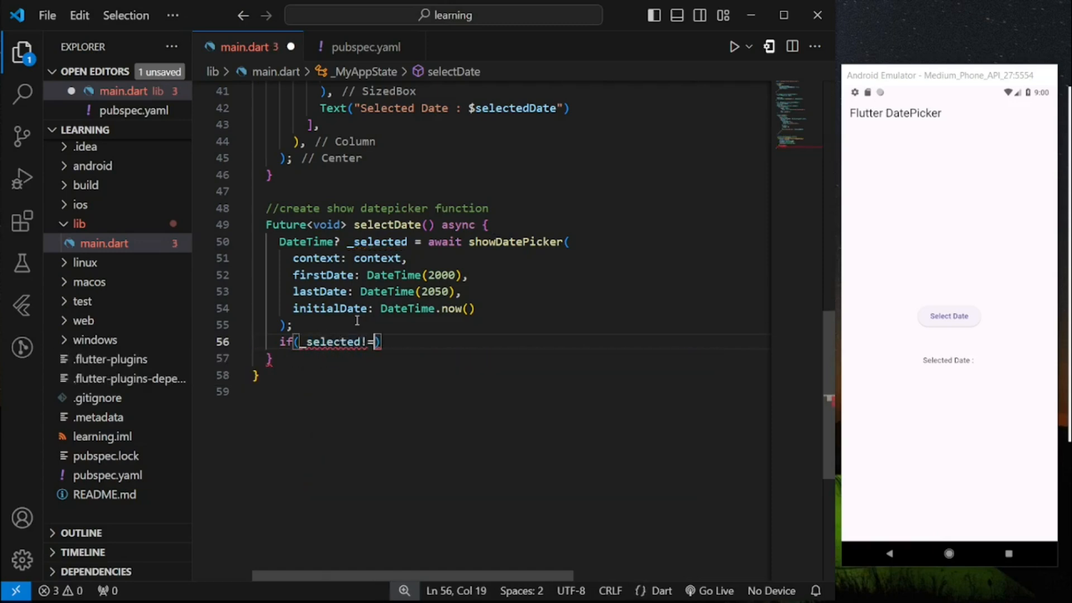
{"action": "type", "text": "null){"}
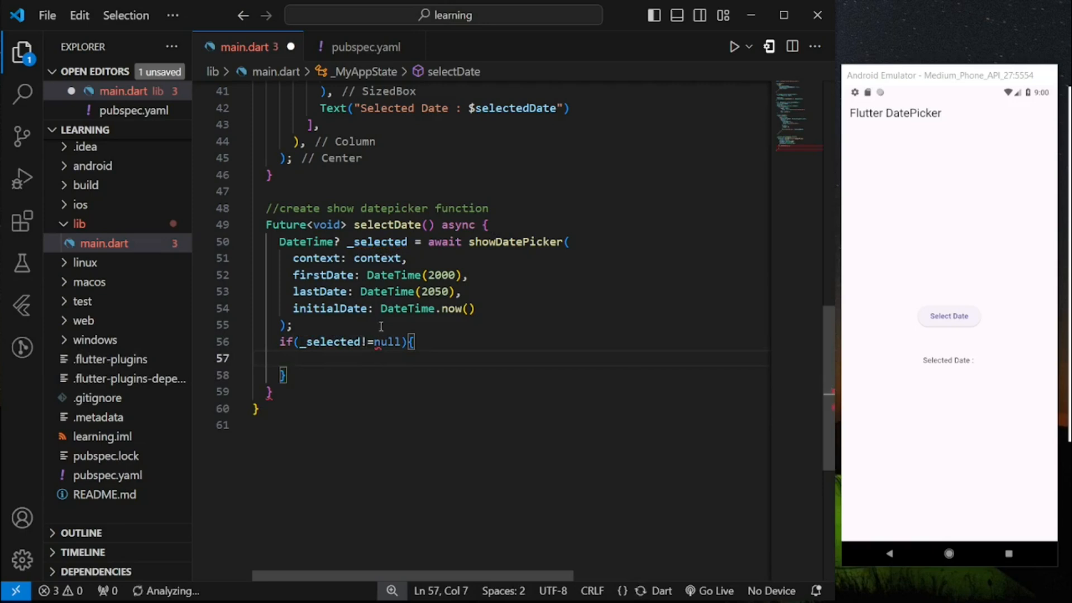
{"action": "type", "text": "setState(() {"}
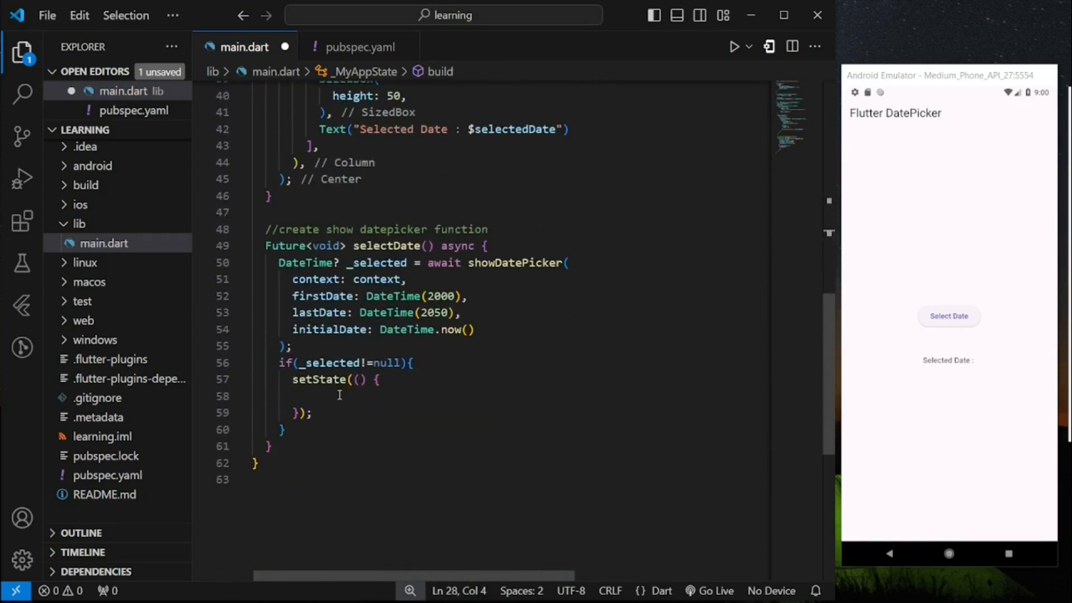
{"action": "type", "text": "selec"}
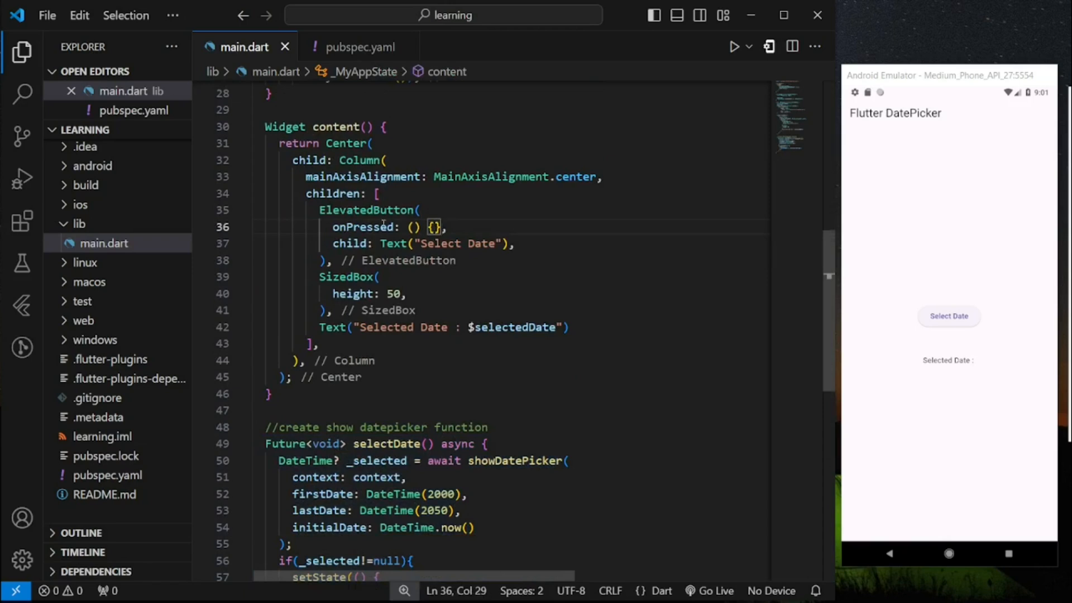
Step: Call selectDate() from the Select Date button's onPressed callback
{"action": "type", "text": "selectDate();"}
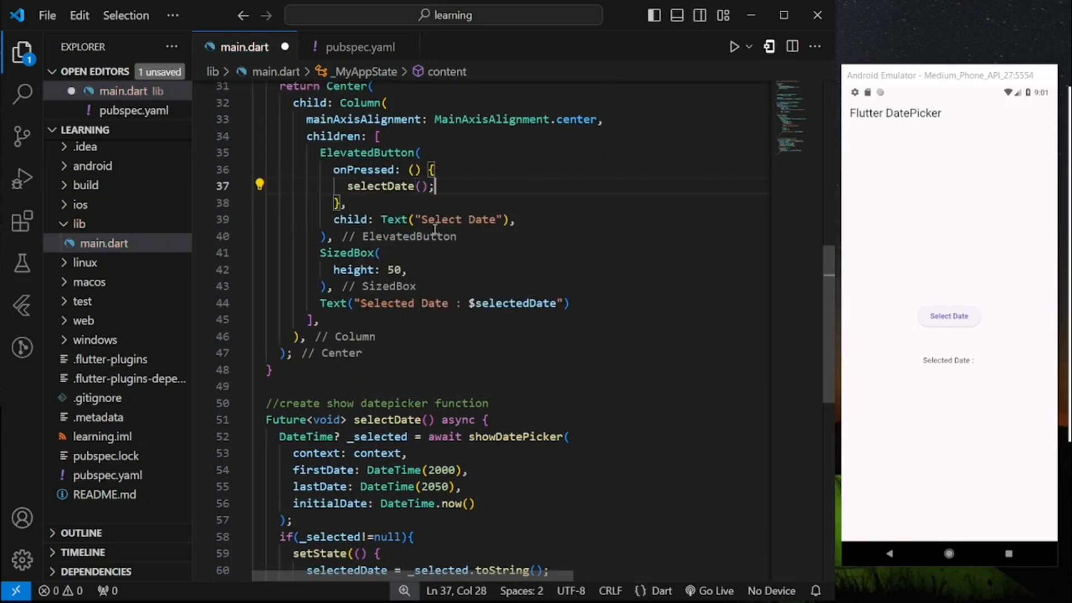
{"action": "double_click", "coordinate": [380, 186]}
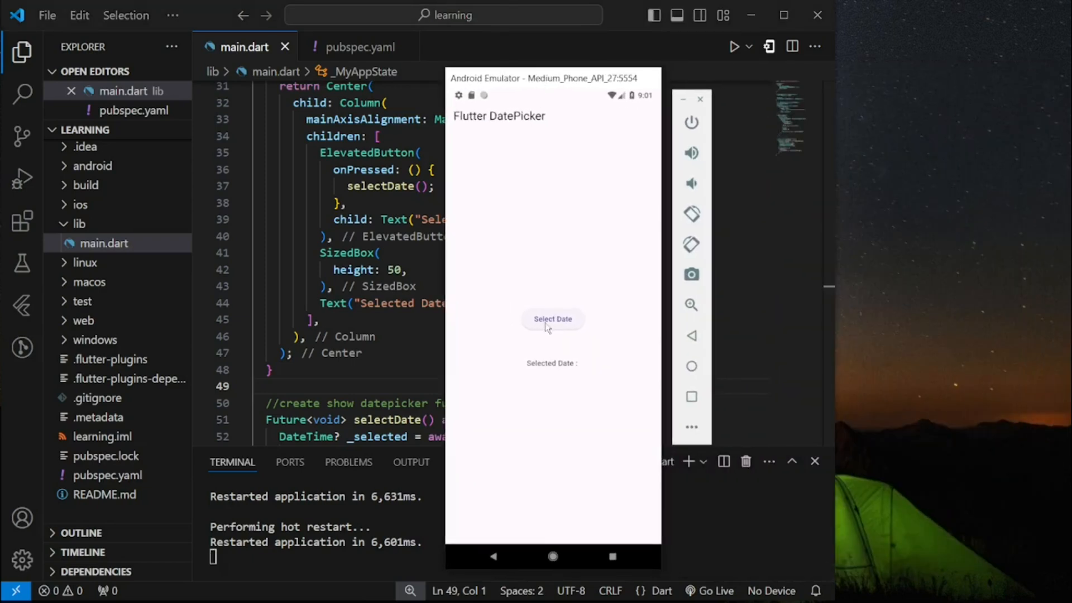
{"action": "left_click", "coordinate": [552, 319]}
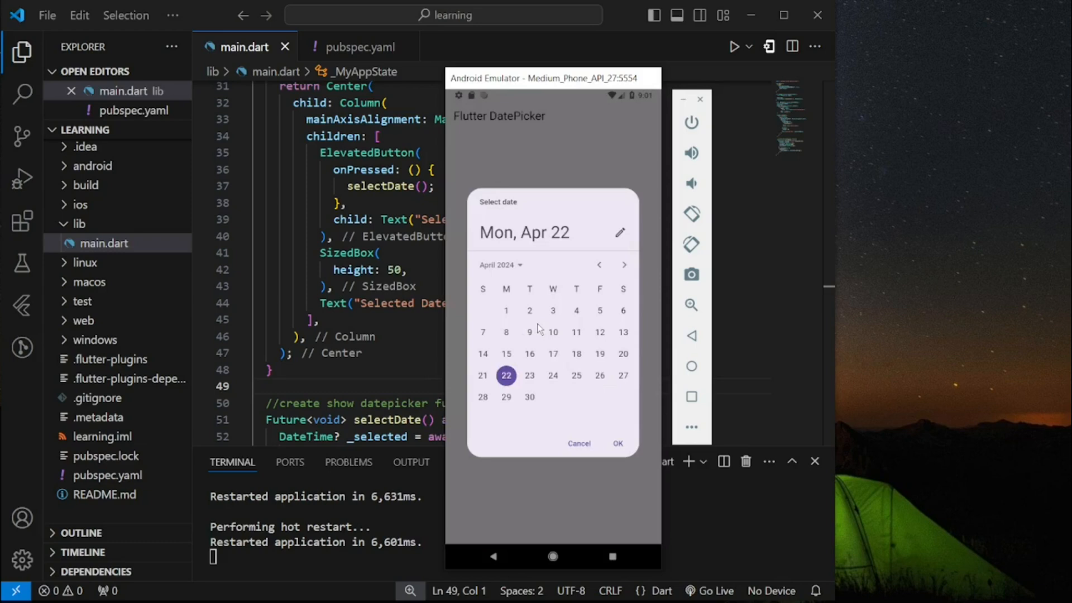
{"action": "mouse_move", "coordinate": [637, 281]}
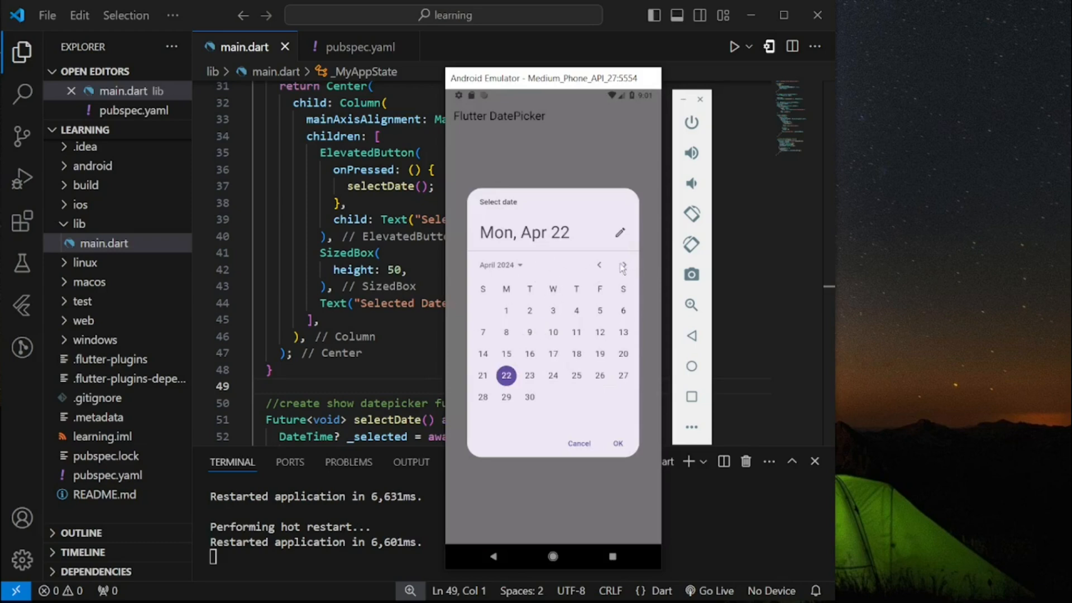
{"action": "left_click", "coordinate": [622, 266]}
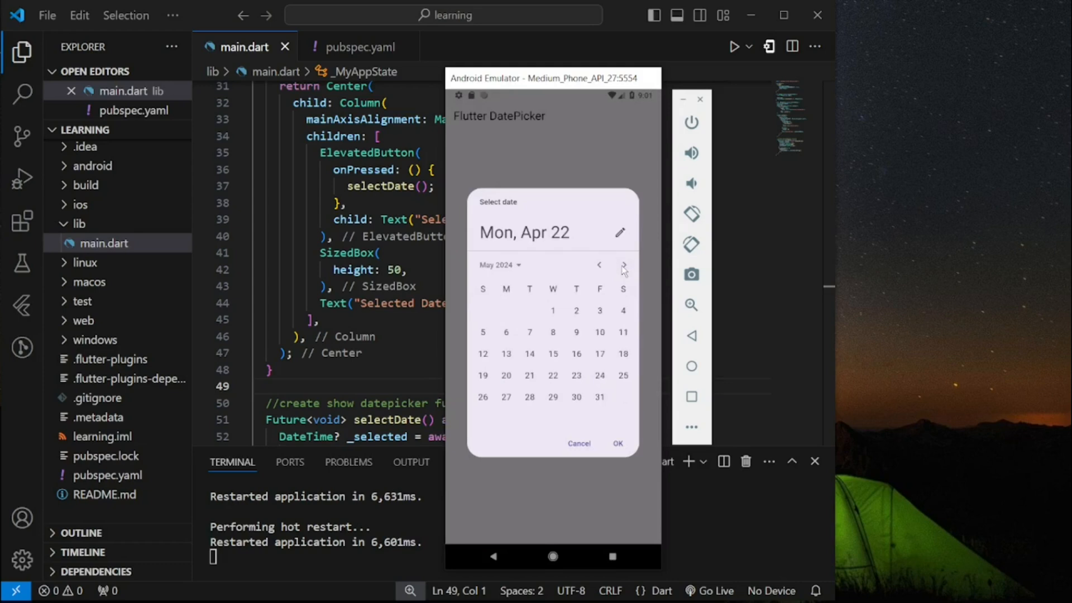
{"action": "mouse_move", "coordinate": [520, 267]}
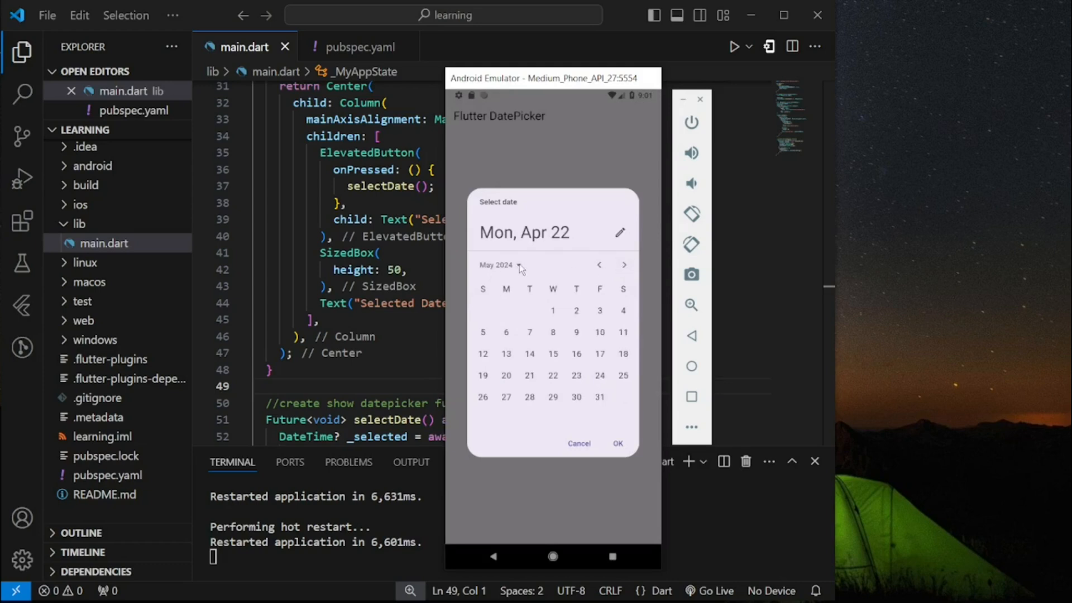
{"action": "left_click", "coordinate": [496, 265]}
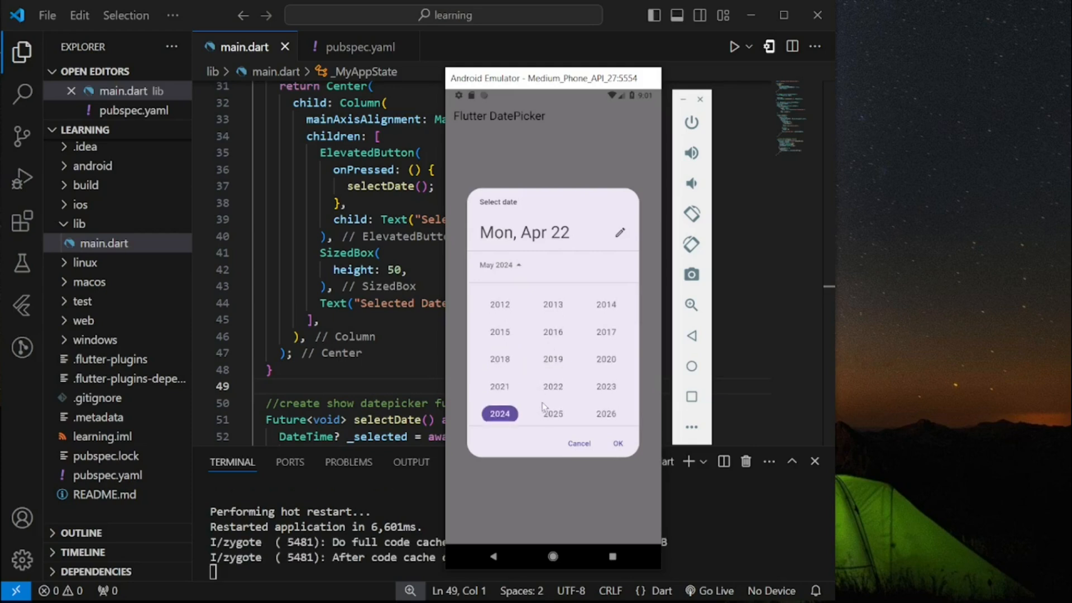
{"action": "scroll", "scroll_direction": "down", "scroll_amount": 3}
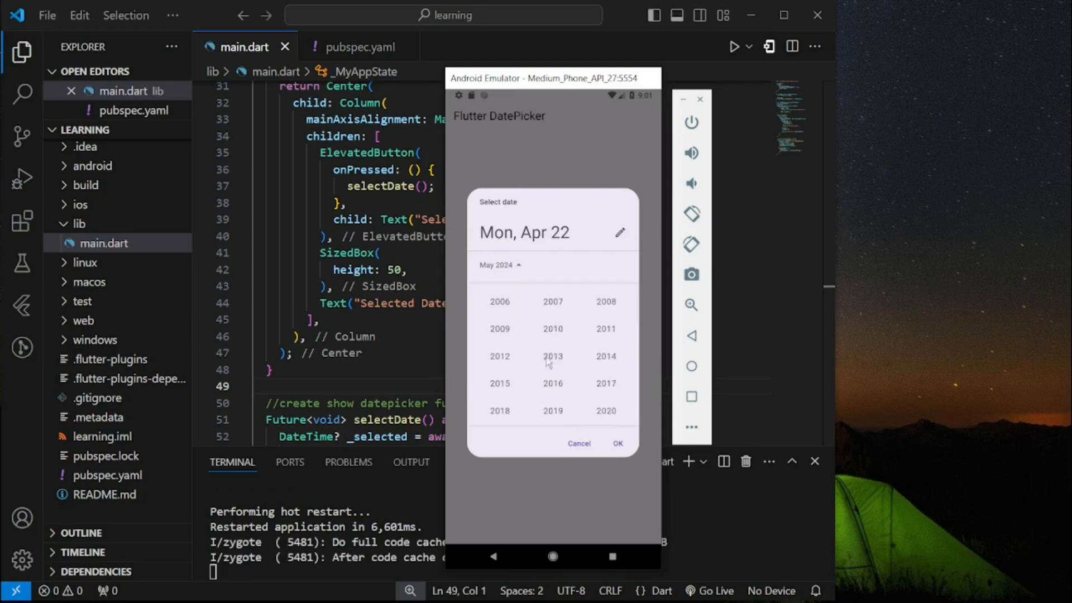
{"action": "scroll", "scroll_direction": "down", "scroll_amount": 3}
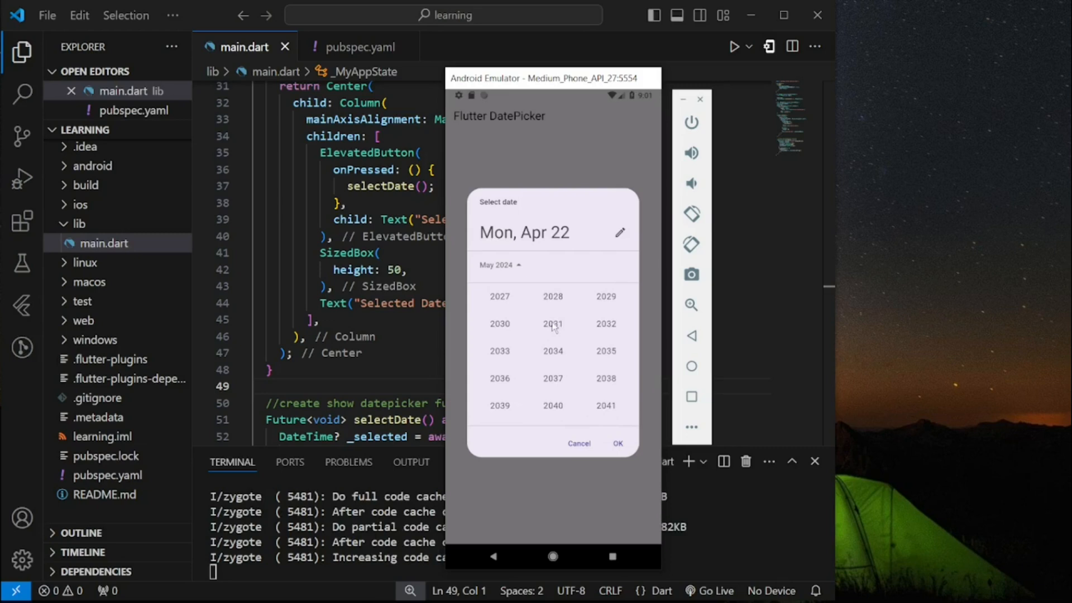
{"action": "scroll", "scroll_direction": "down", "scroll_amount": 3}
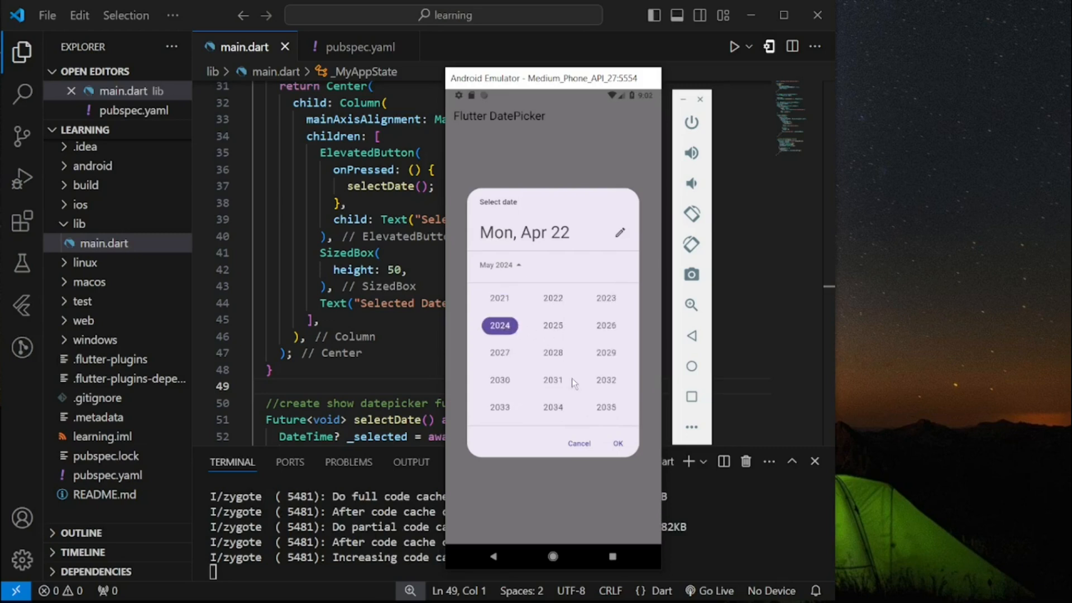
{"action": "left_click", "coordinate": [578, 443]}
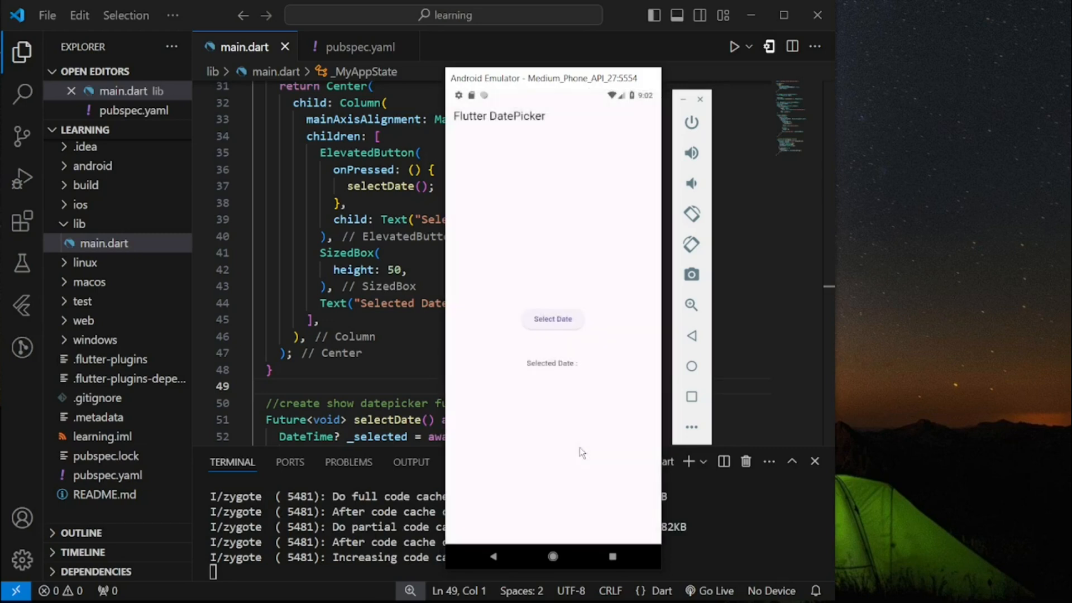
Step: Open the date picker, advance to June 2024, pick the 5th, and confirm
{"action": "left_click", "coordinate": [552, 319]}
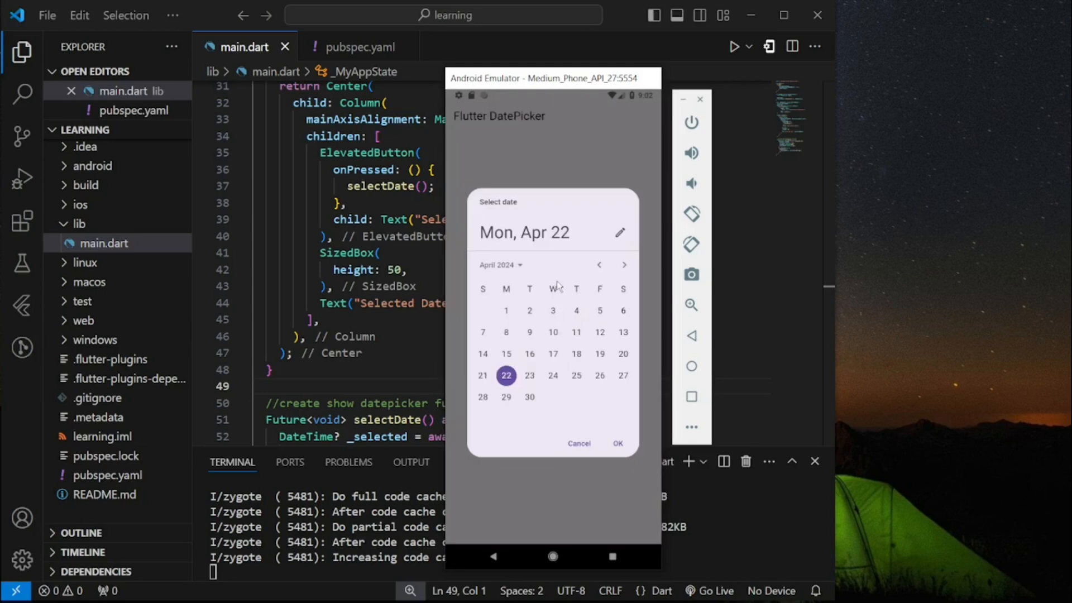
{"action": "left_click", "coordinate": [623, 264]}
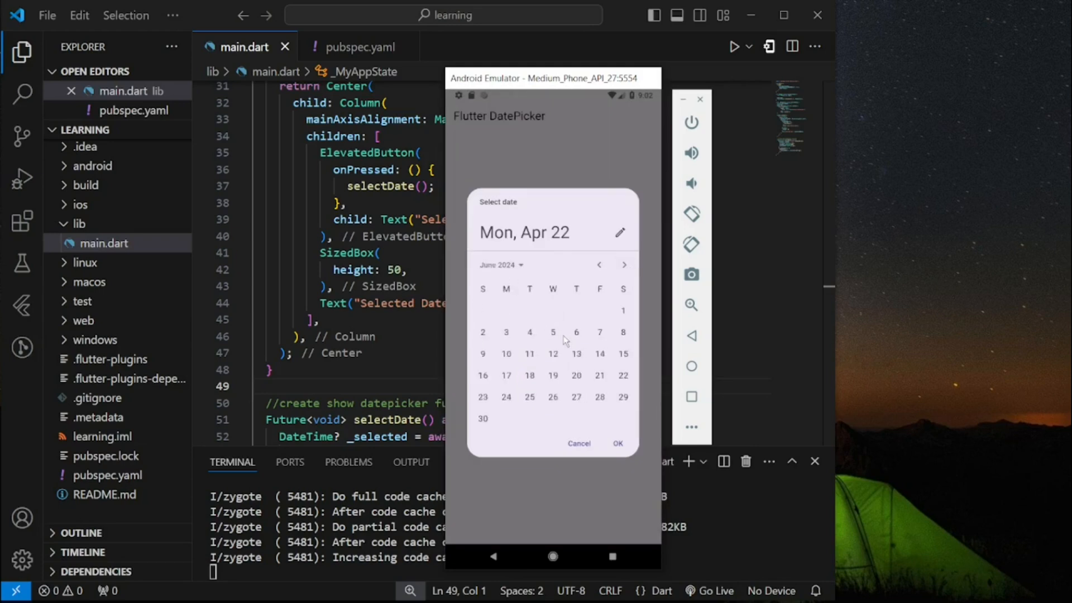
{"action": "left_click", "coordinate": [553, 333]}
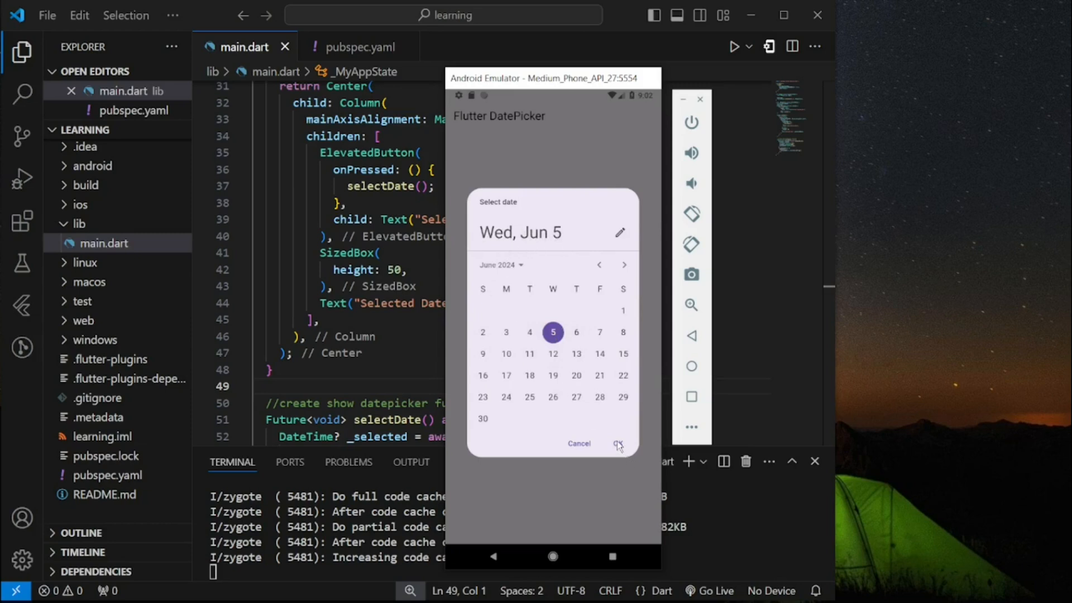
{"action": "left_click", "coordinate": [618, 443]}
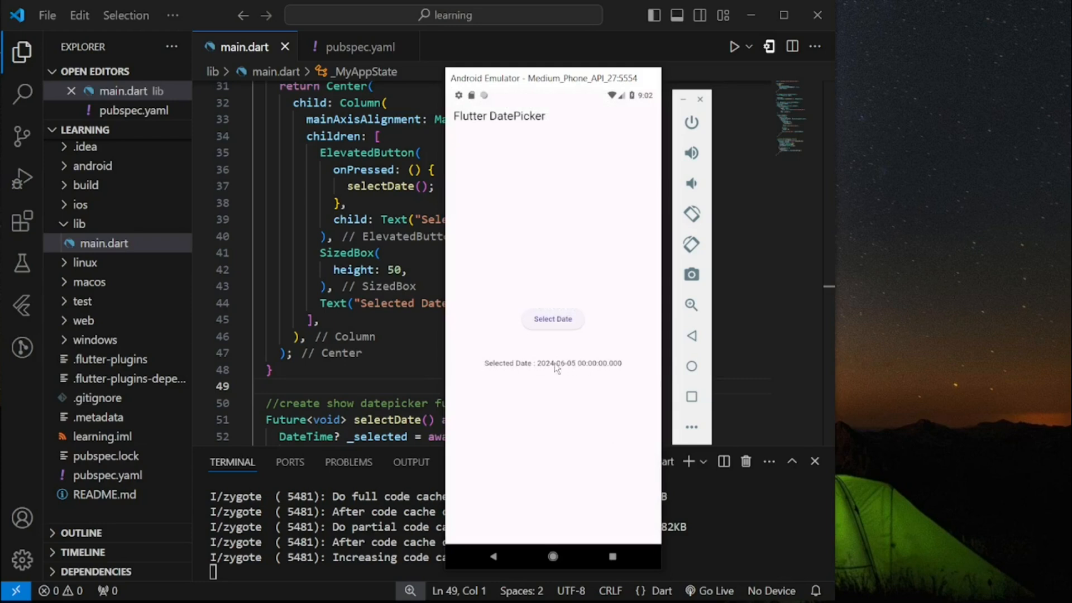
{"action": "mouse_move", "coordinate": [579, 369]}
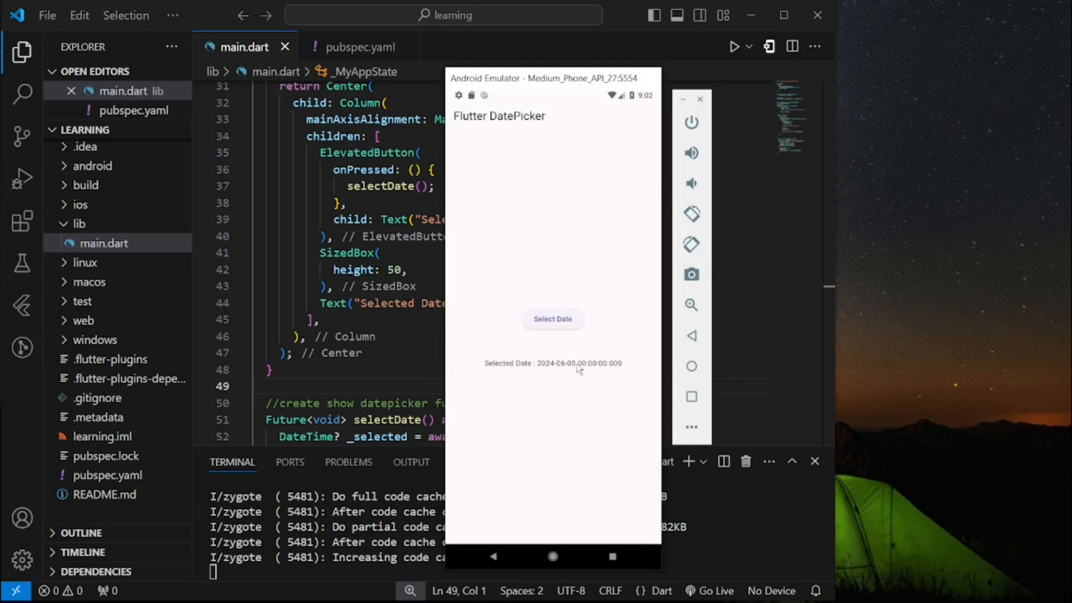
{"action": "mouse_move", "coordinate": [561, 381]}
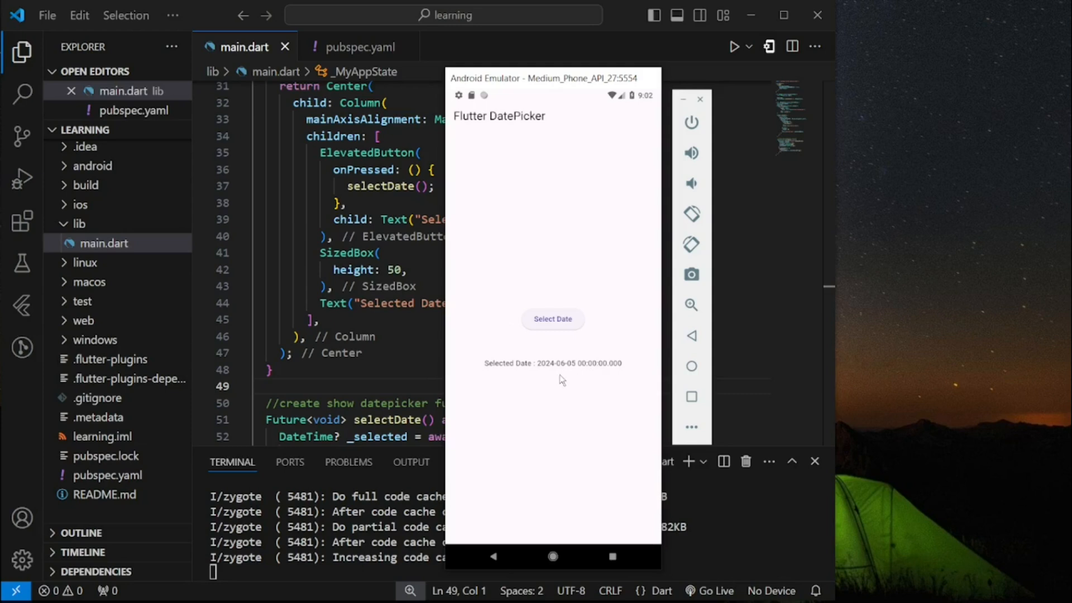